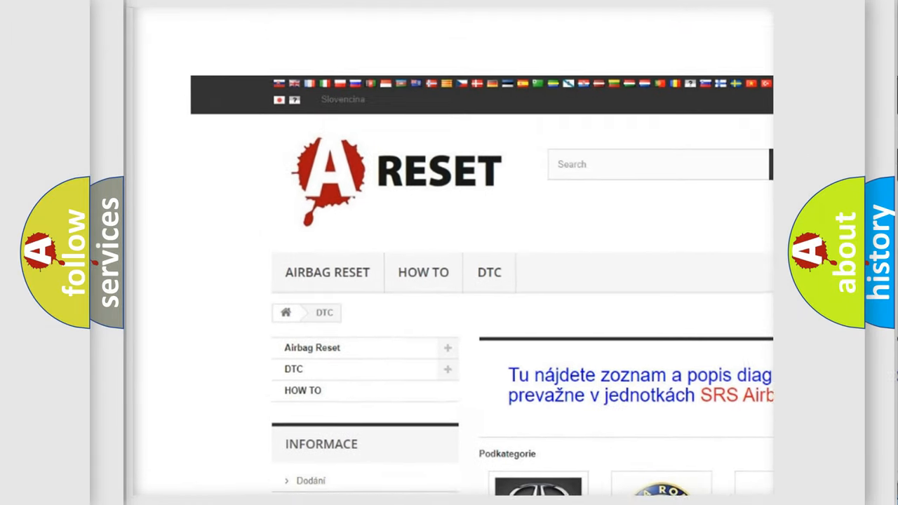
scroll("down", 3)
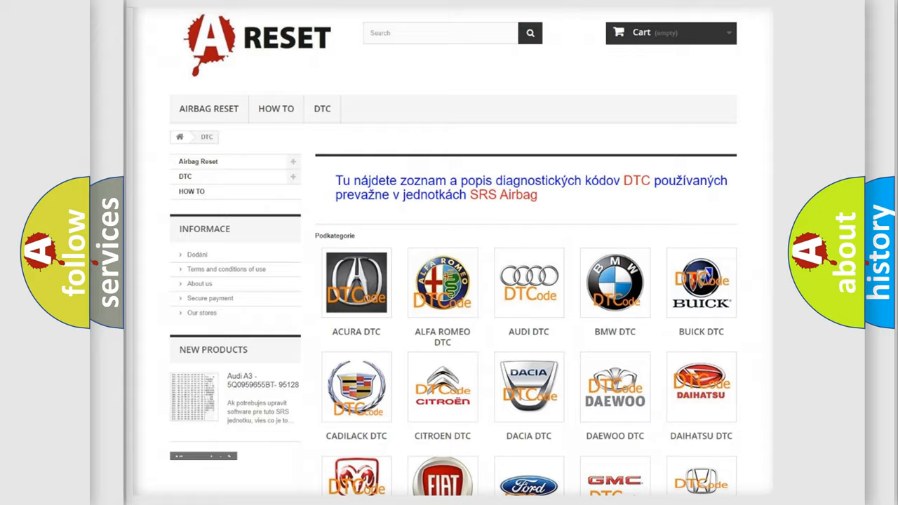
scroll("down", 3)
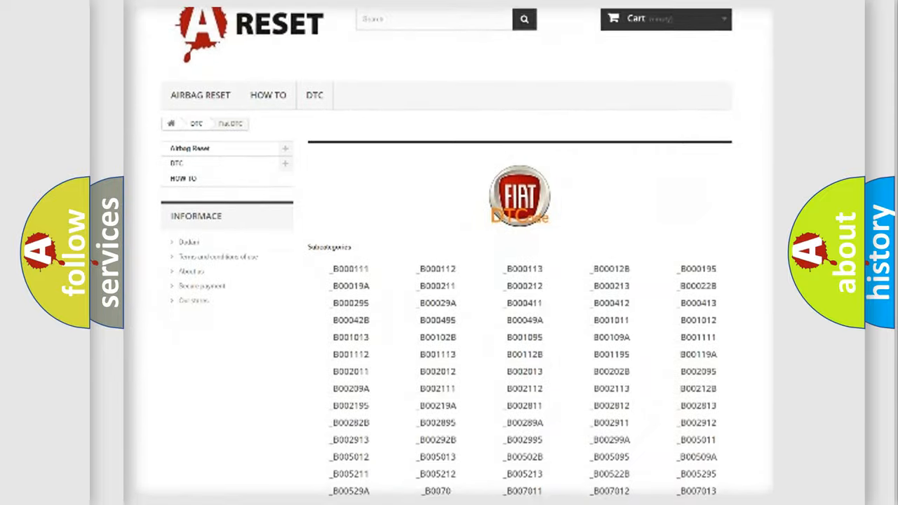
scroll("down", 3)
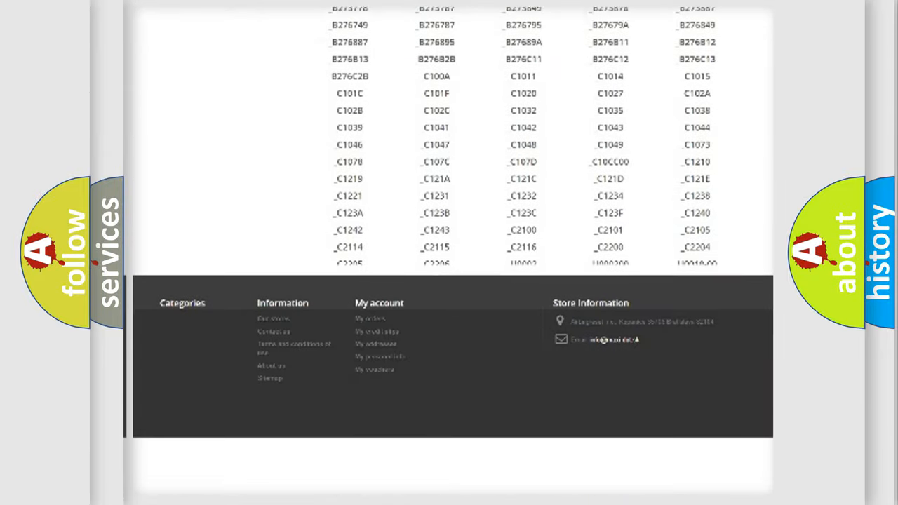